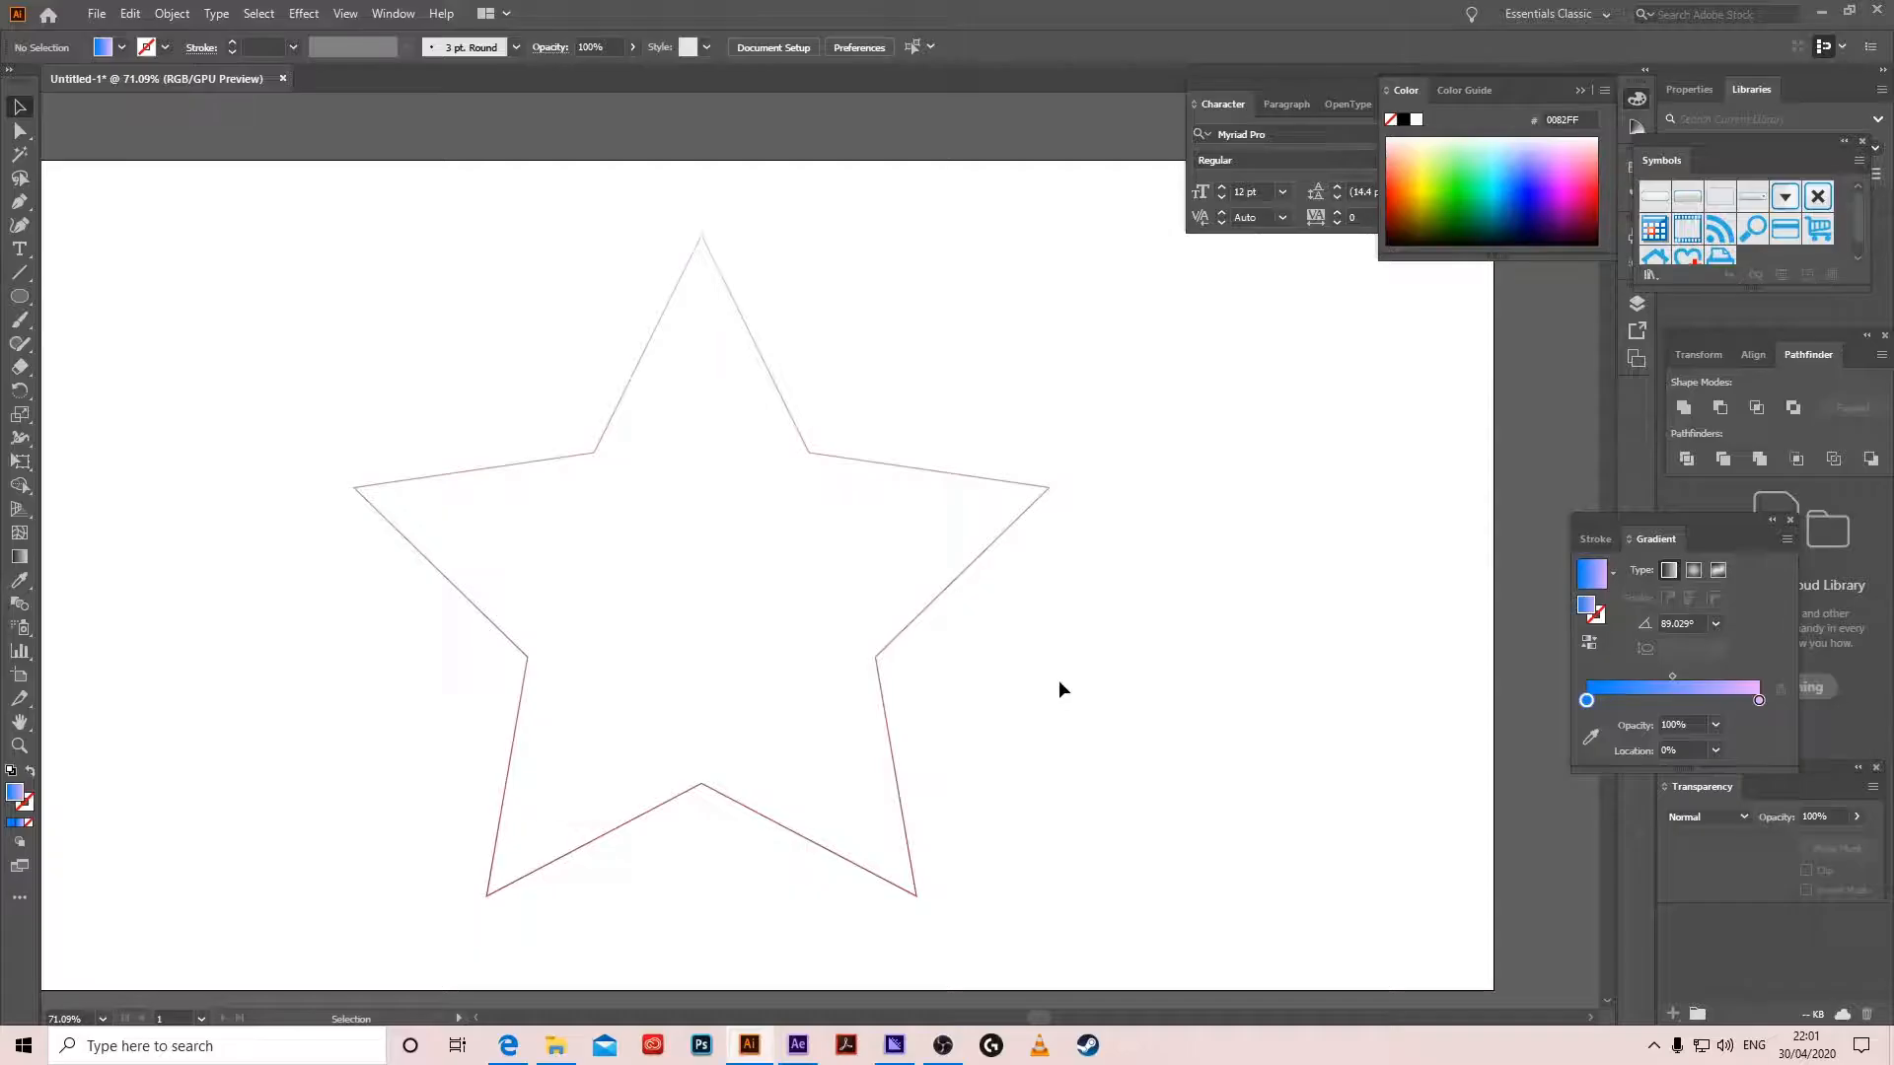
pyautogui.moveTo(768, 561)
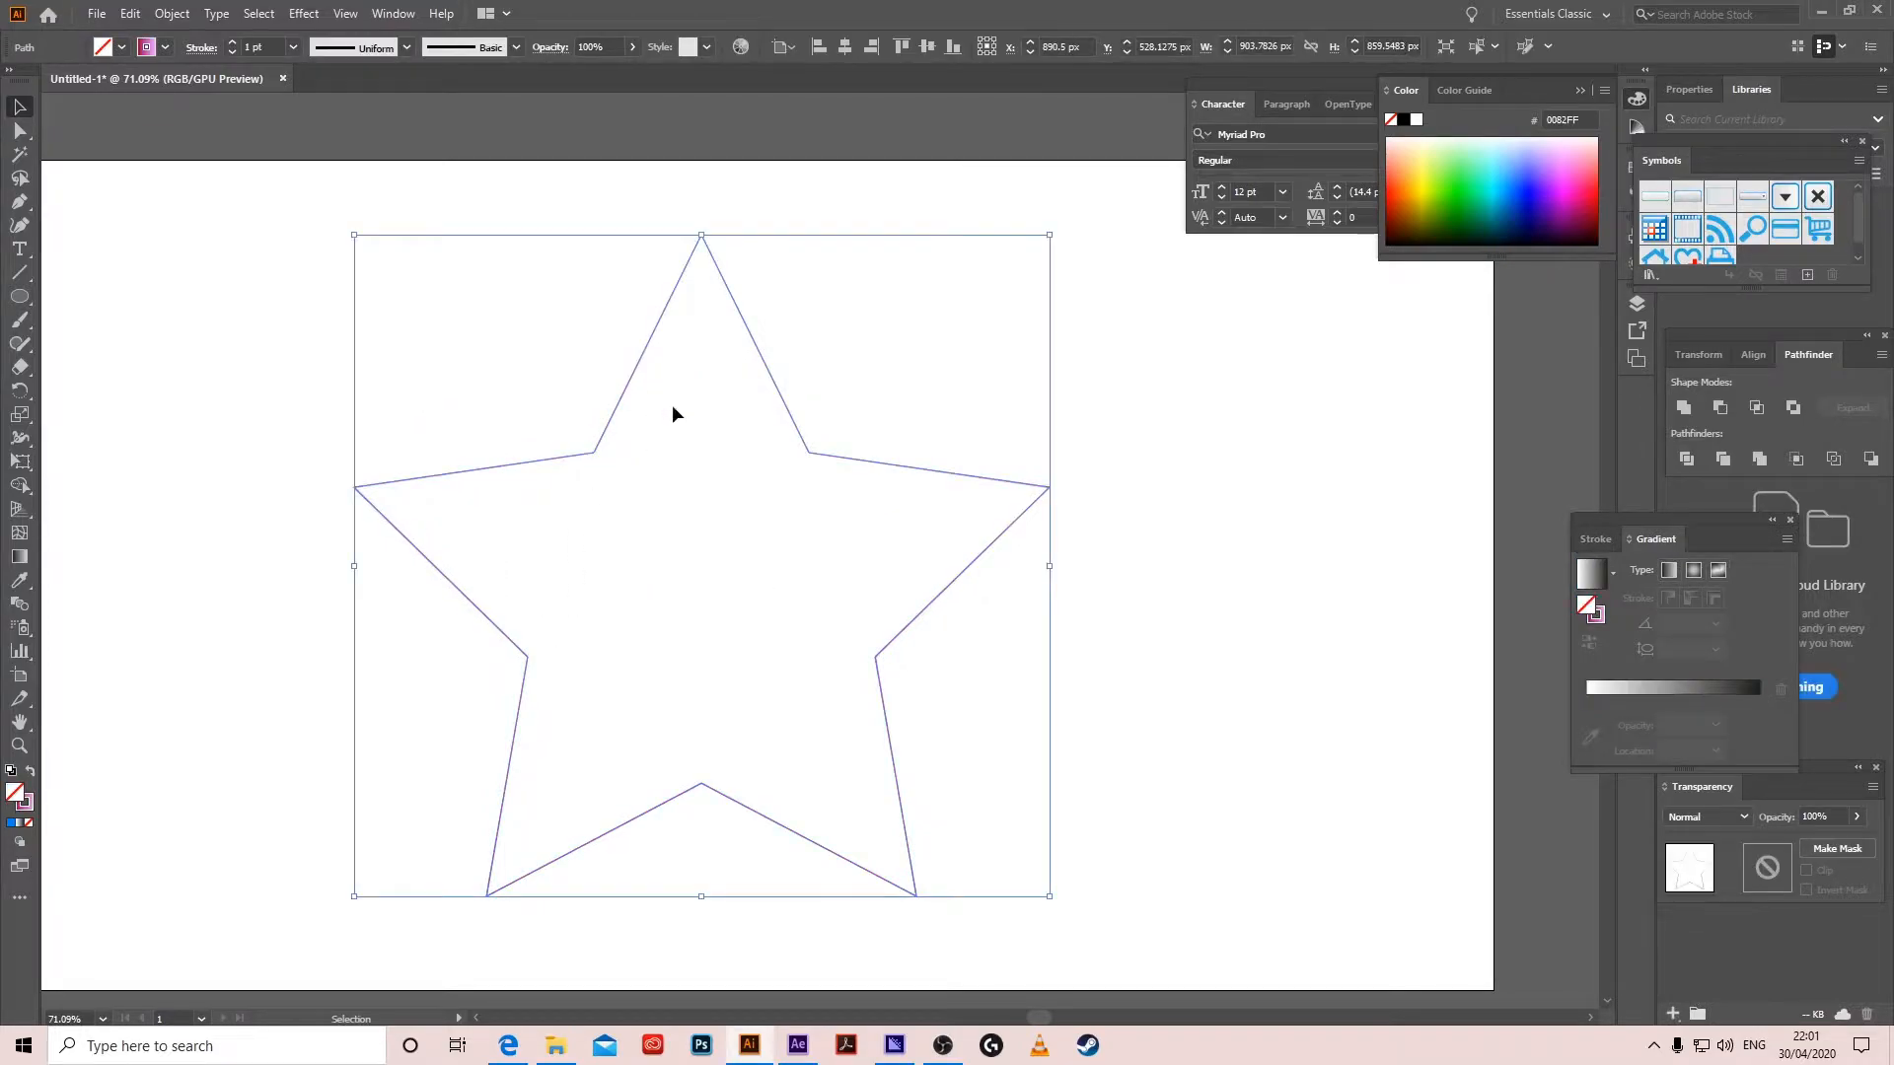
# Draw a small pink gradient circle at upper left, copy it lower down as a blue one, and select both
pyautogui.click(19, 295)
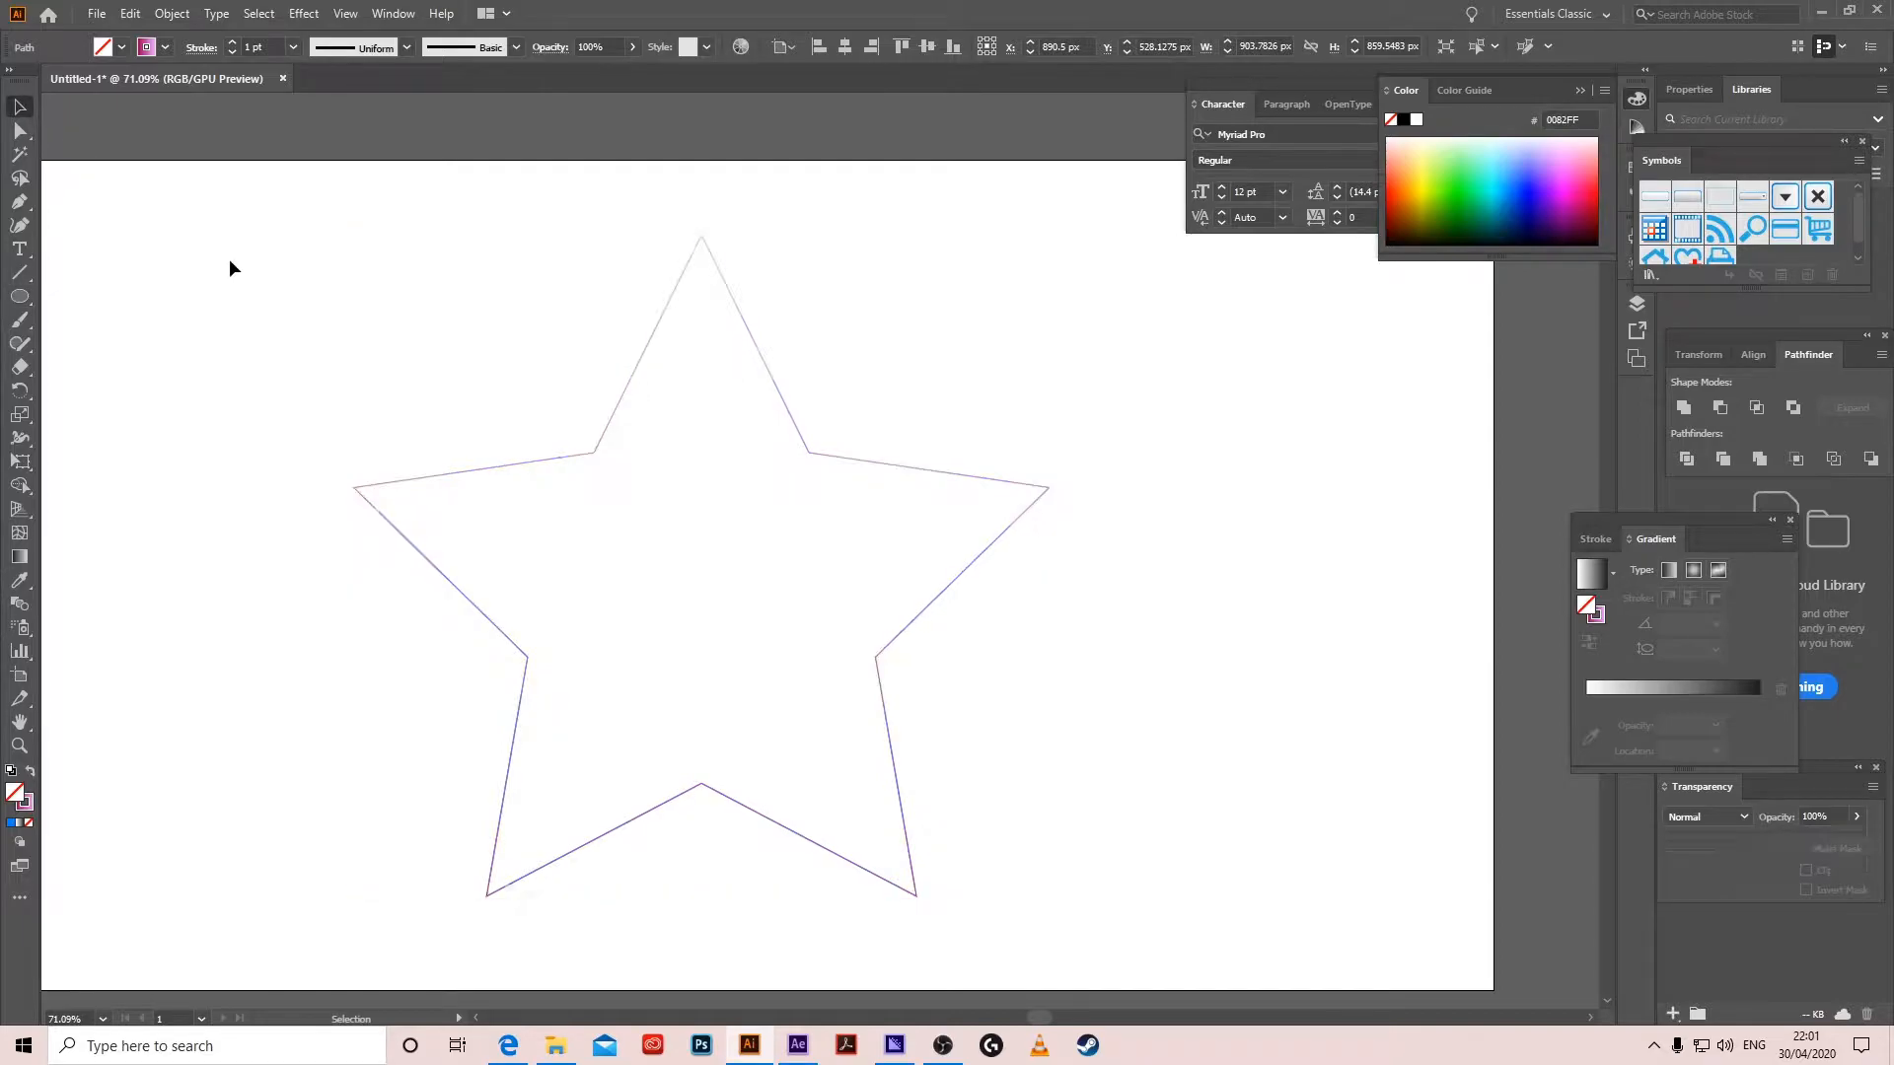
pyautogui.moveTo(185, 356); pyautogui.dragTo(208, 387)
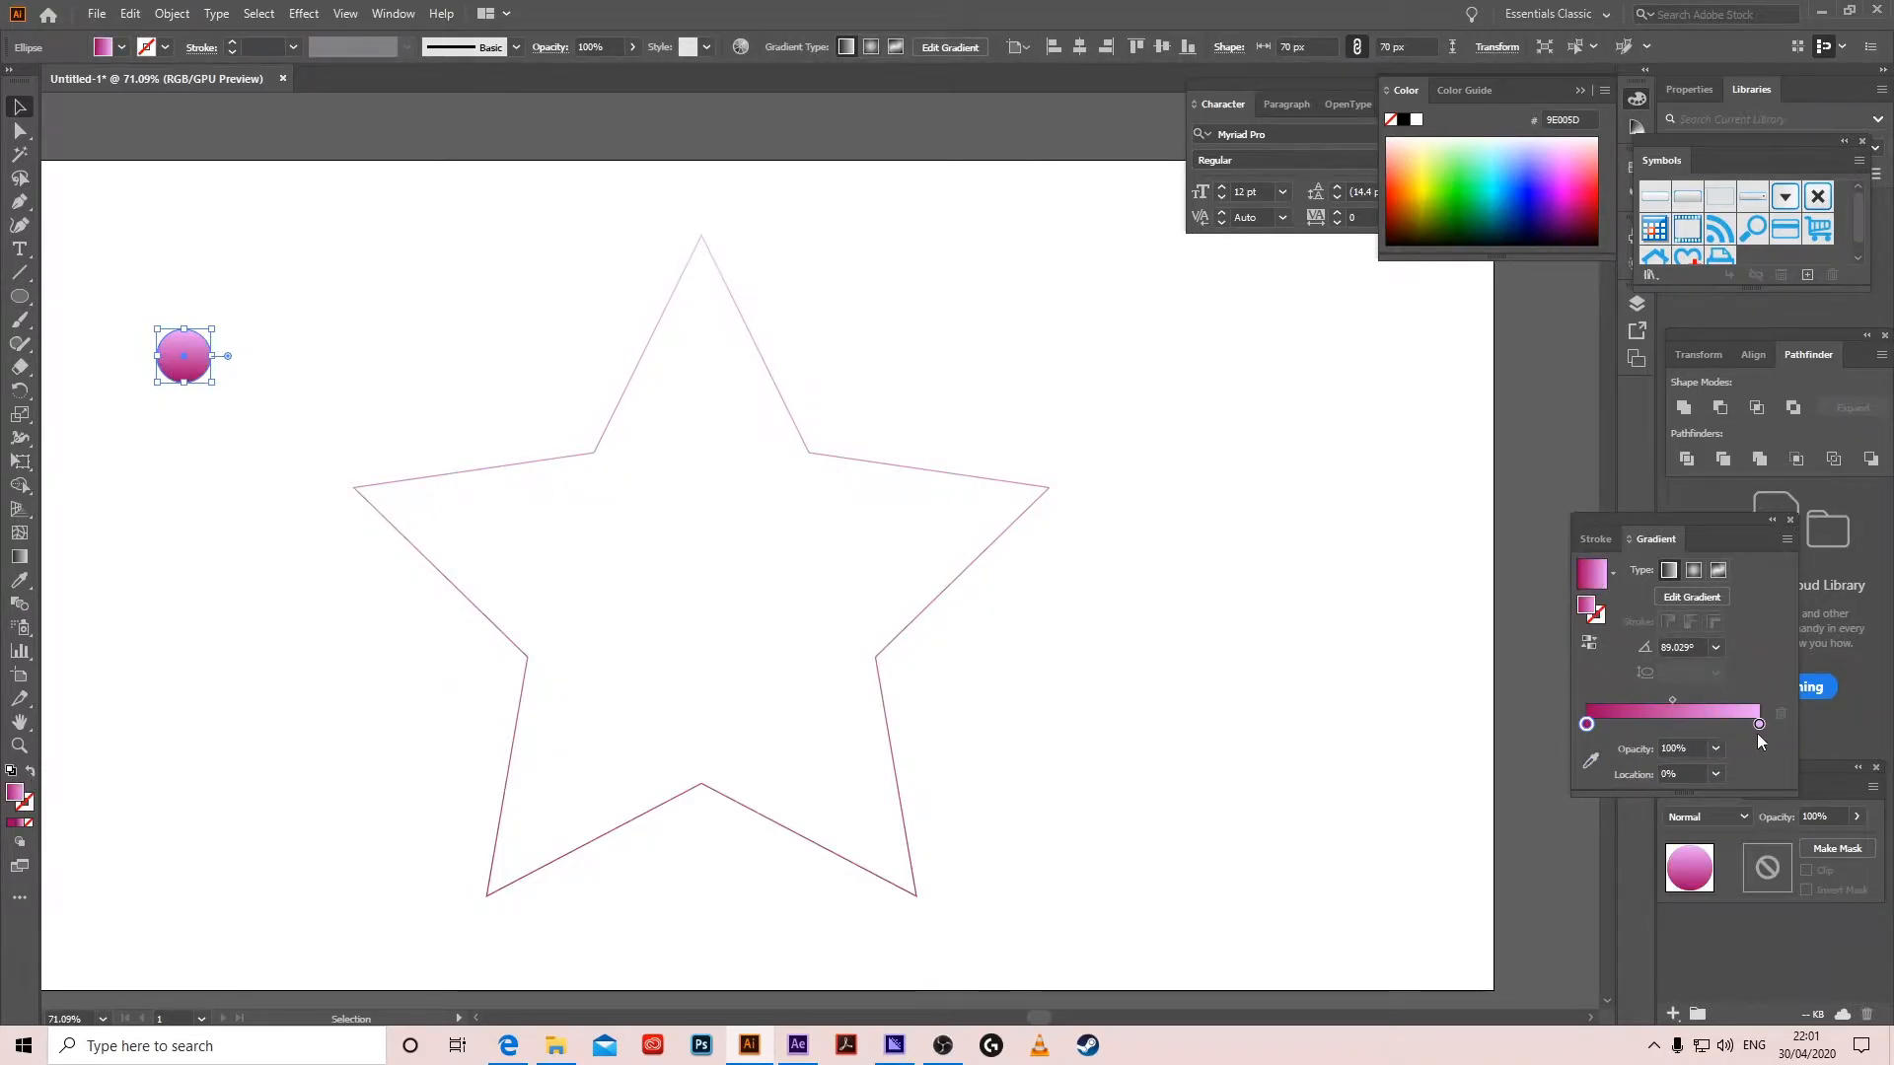
pyautogui.moveTo(183, 354); pyautogui.dragTo(183, 570)
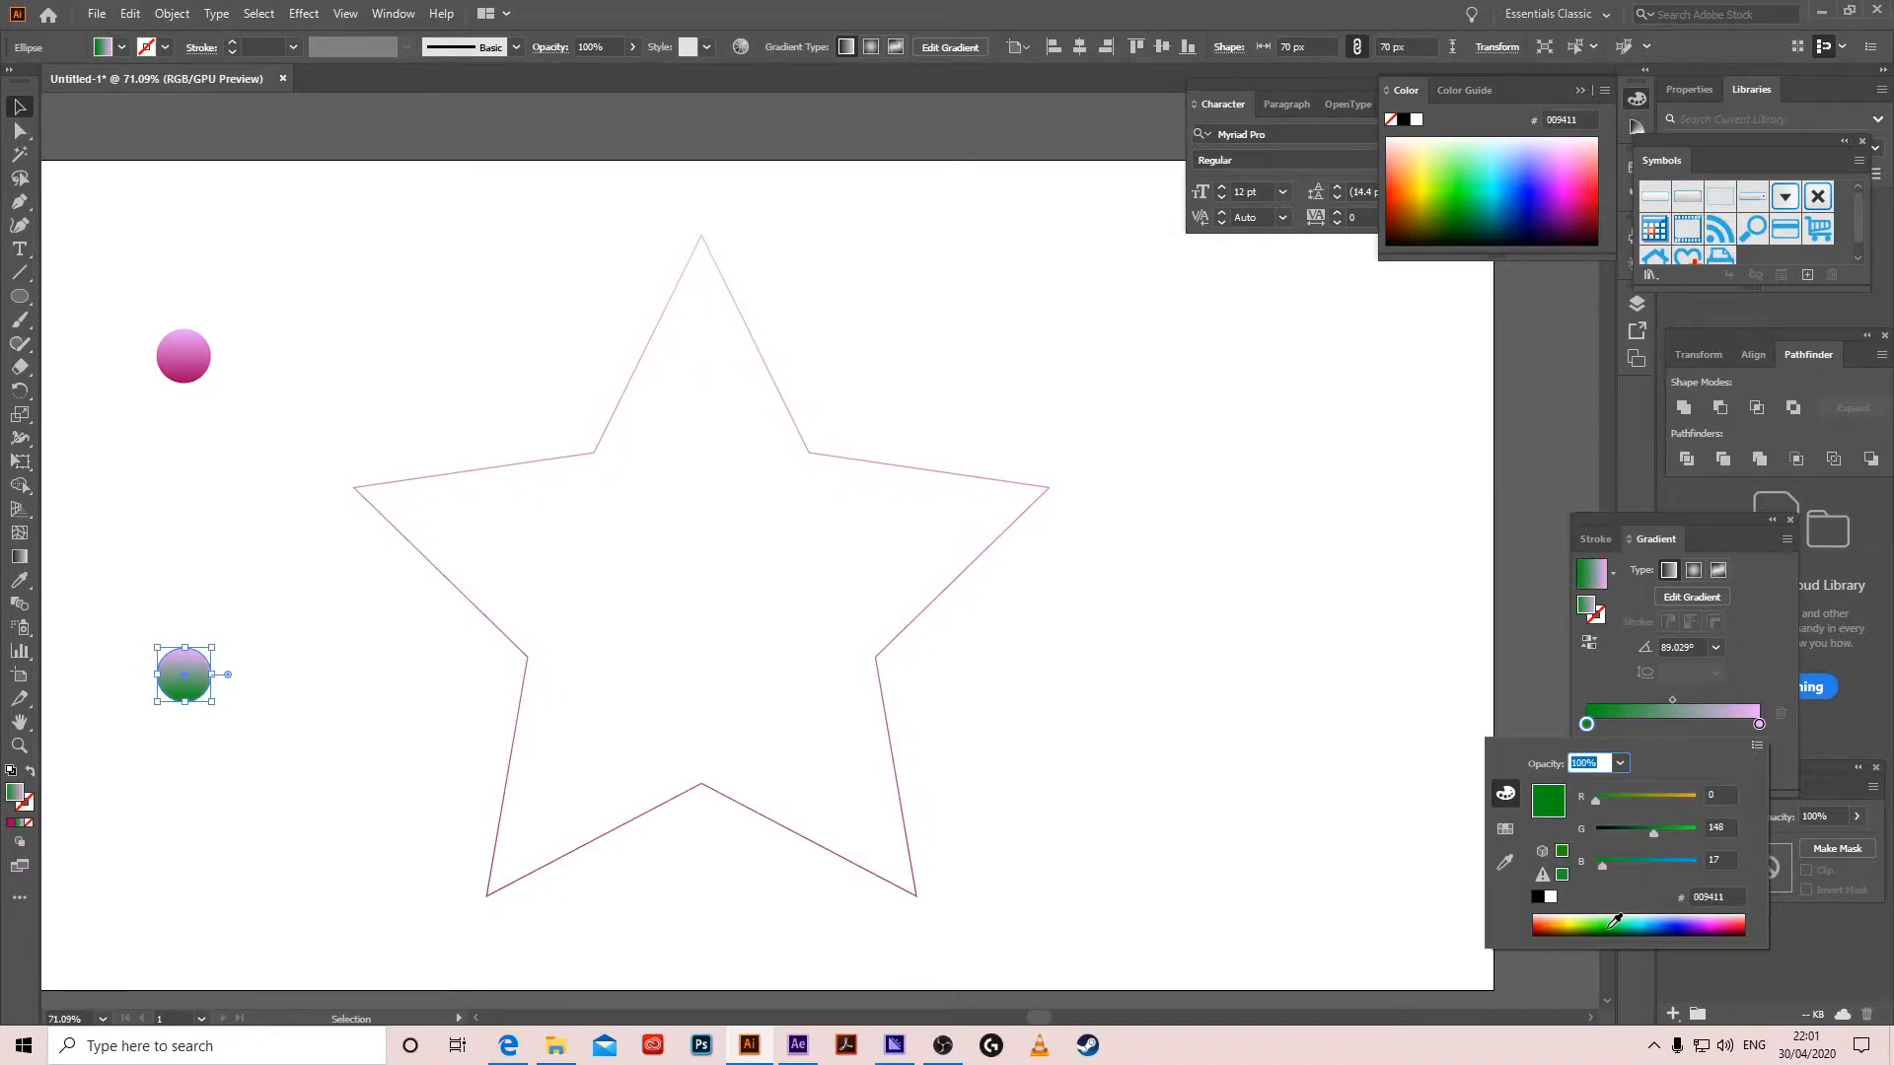
pyautogui.moveTo(1653, 827); pyautogui.dragTo(1636, 838)
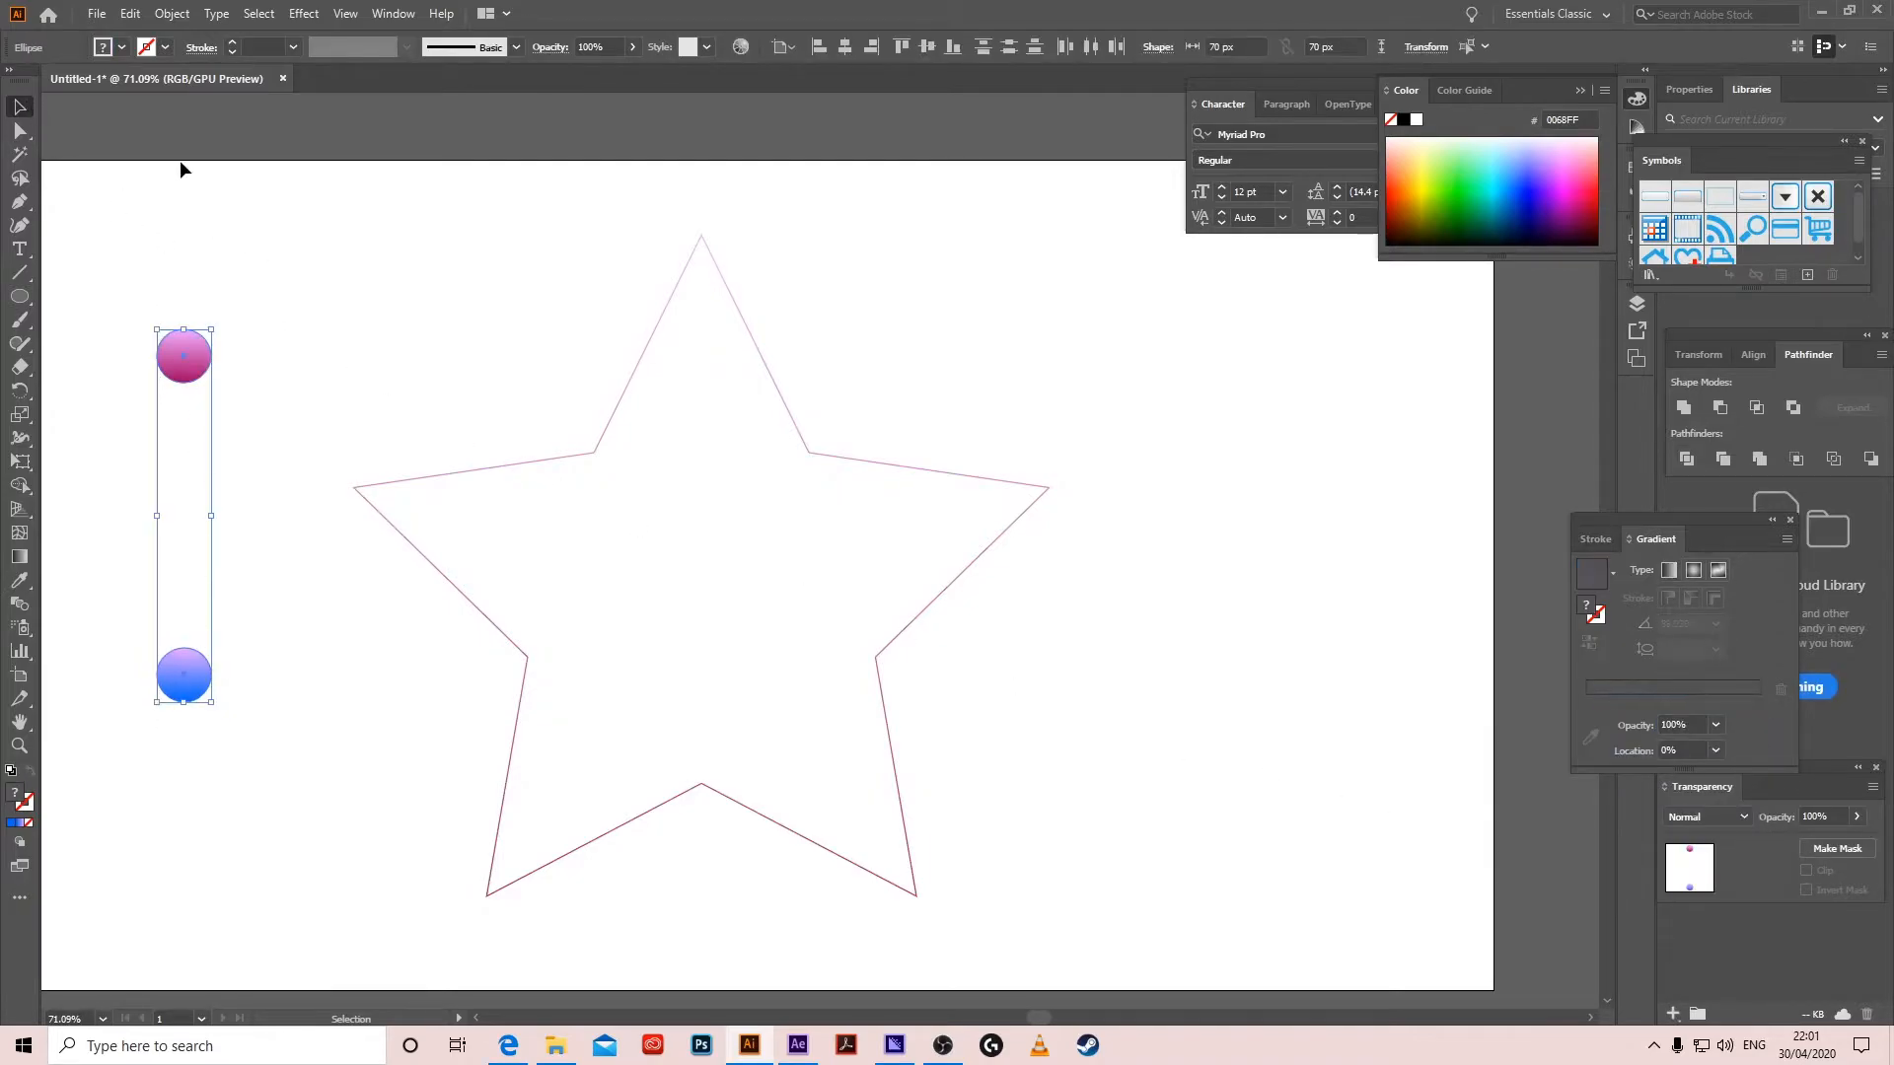
# Blend the two circles into a smooth pink-to-blue column with Specified Steps, then add the star to the selection
pyautogui.click(171, 13)
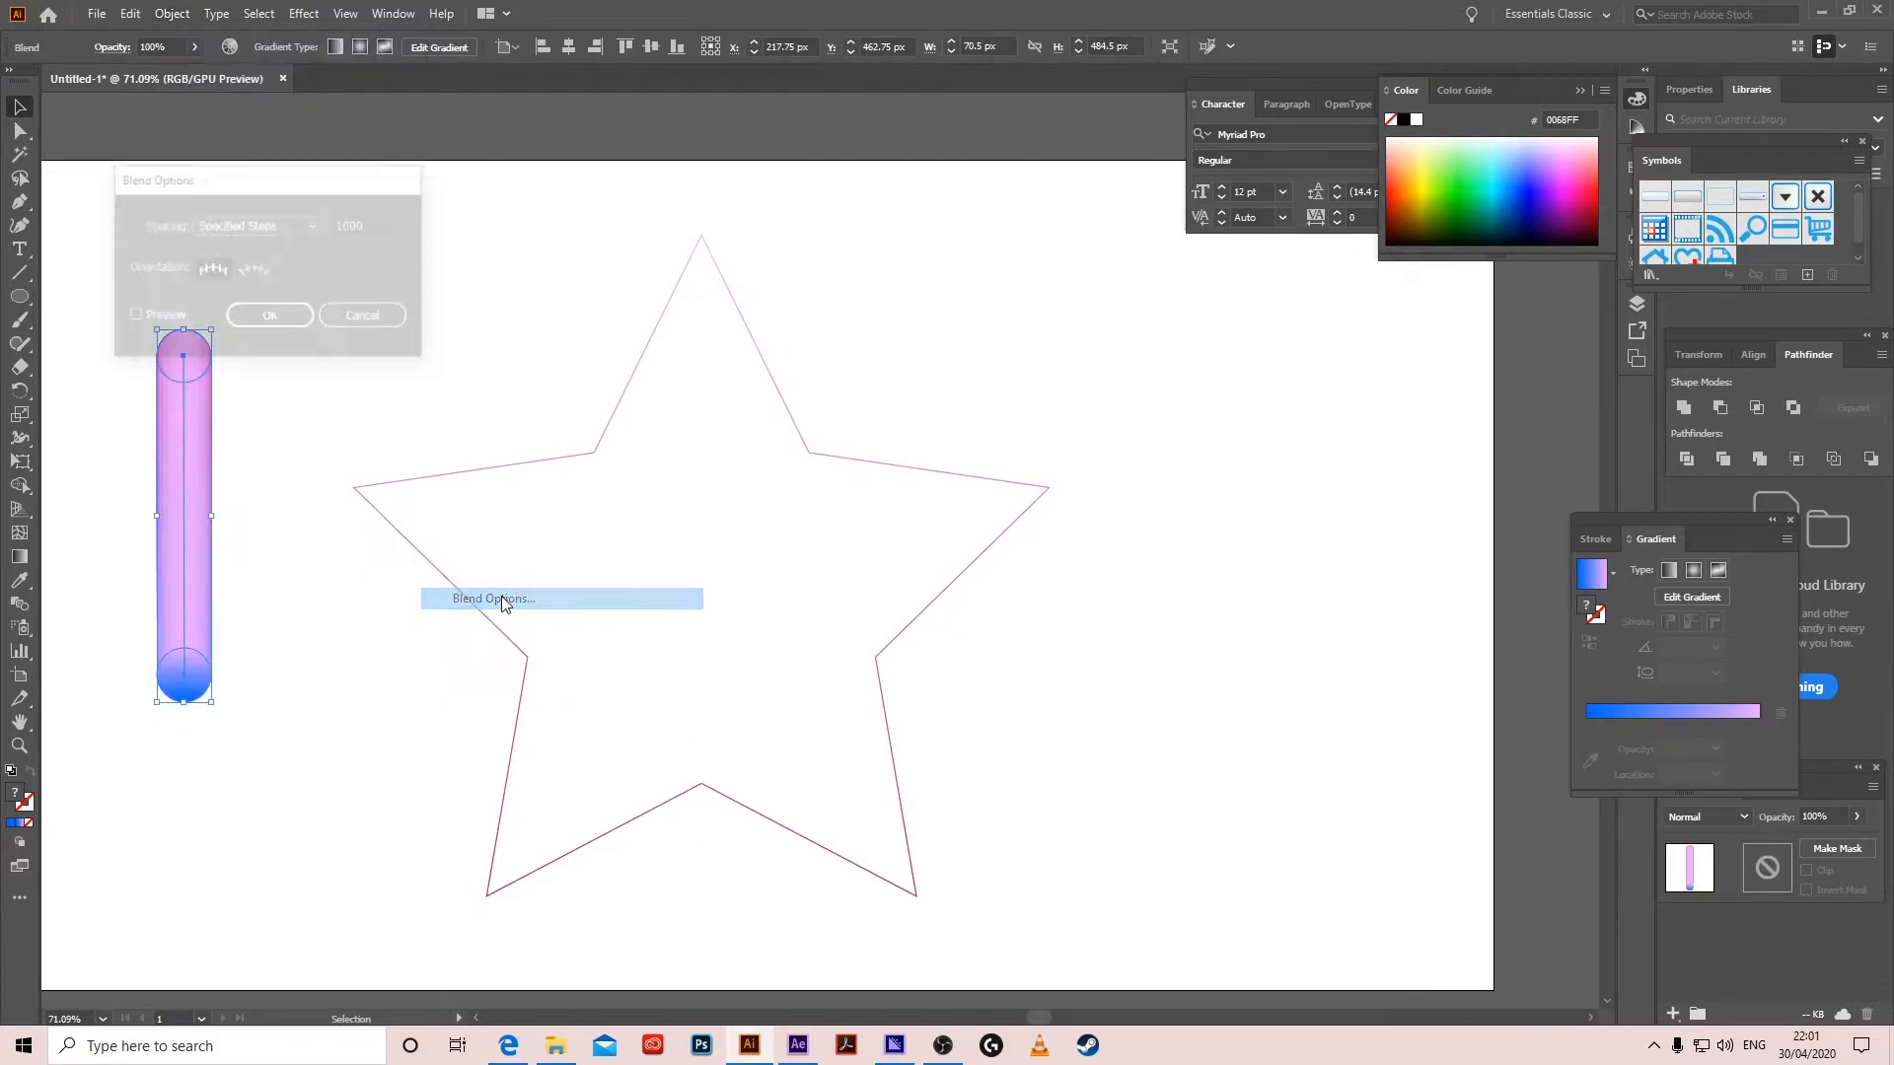
pyautogui.click(493, 597)
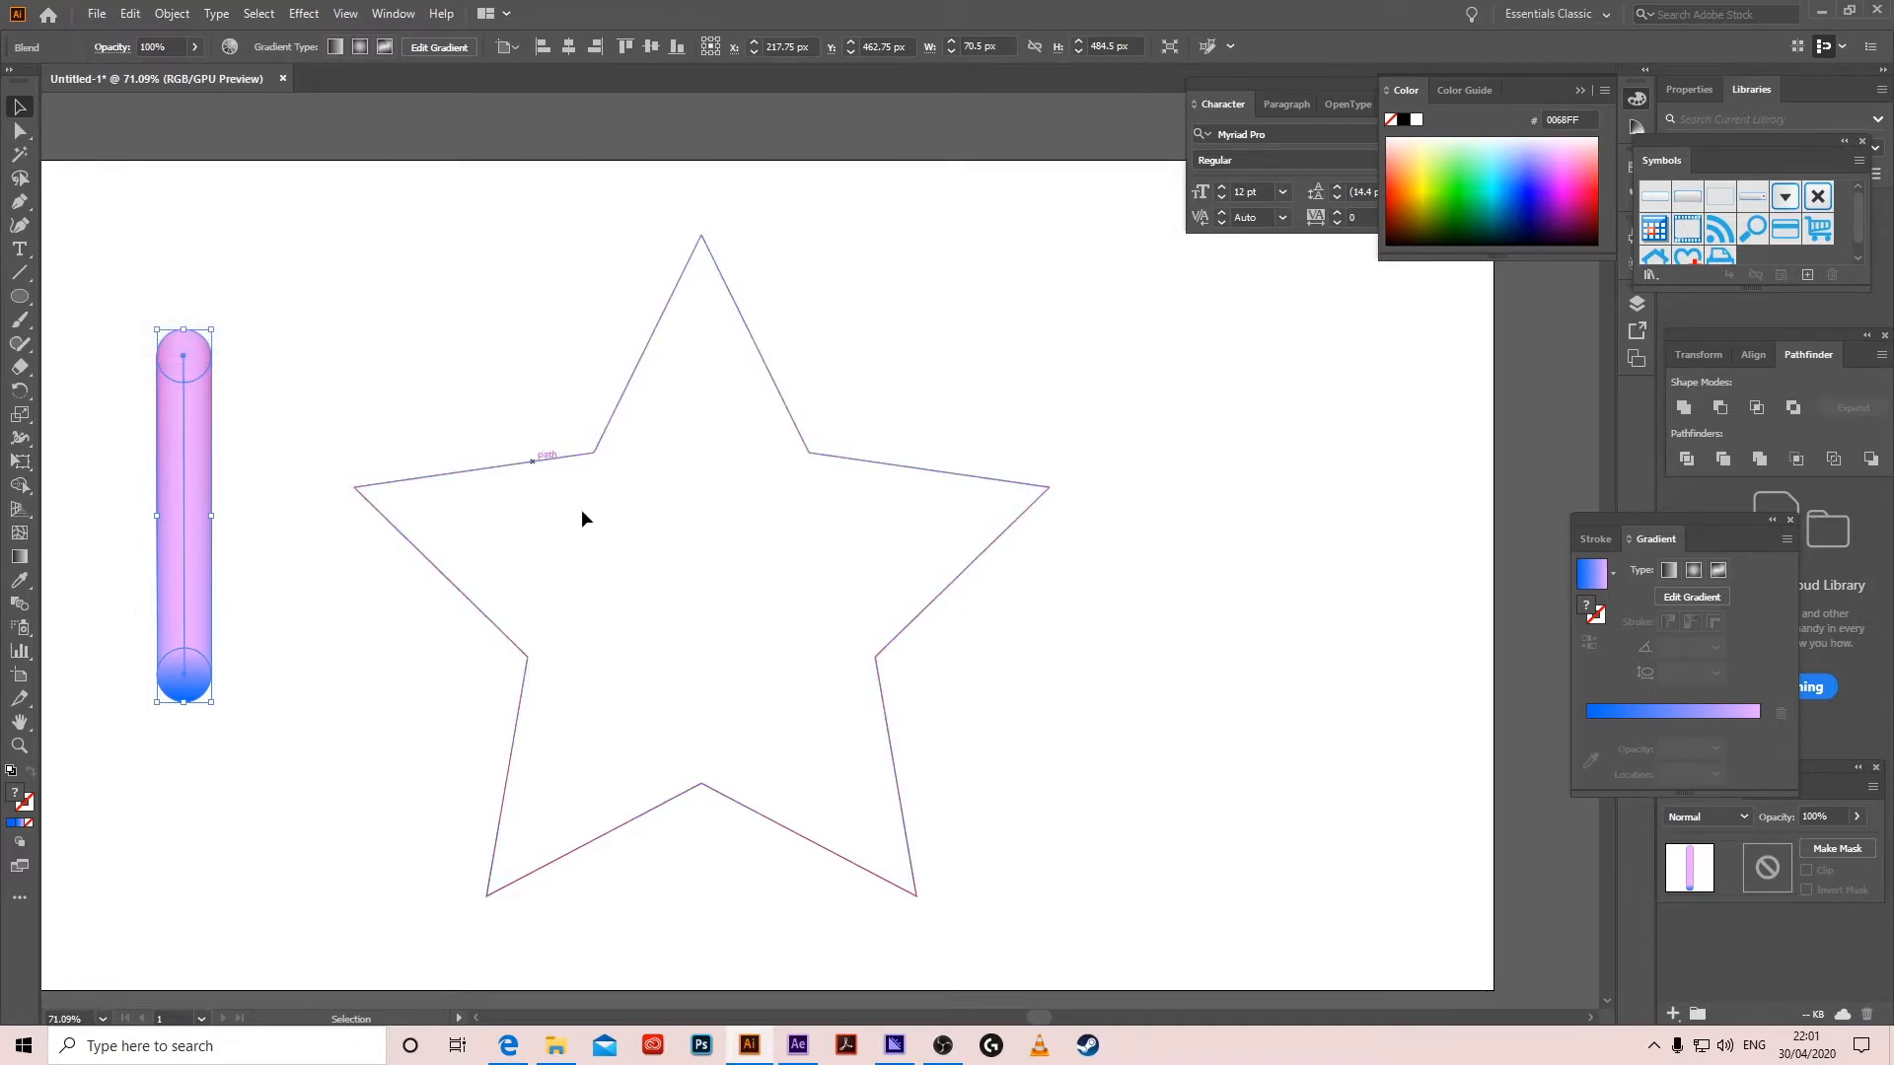
pyautogui.click(171, 13)
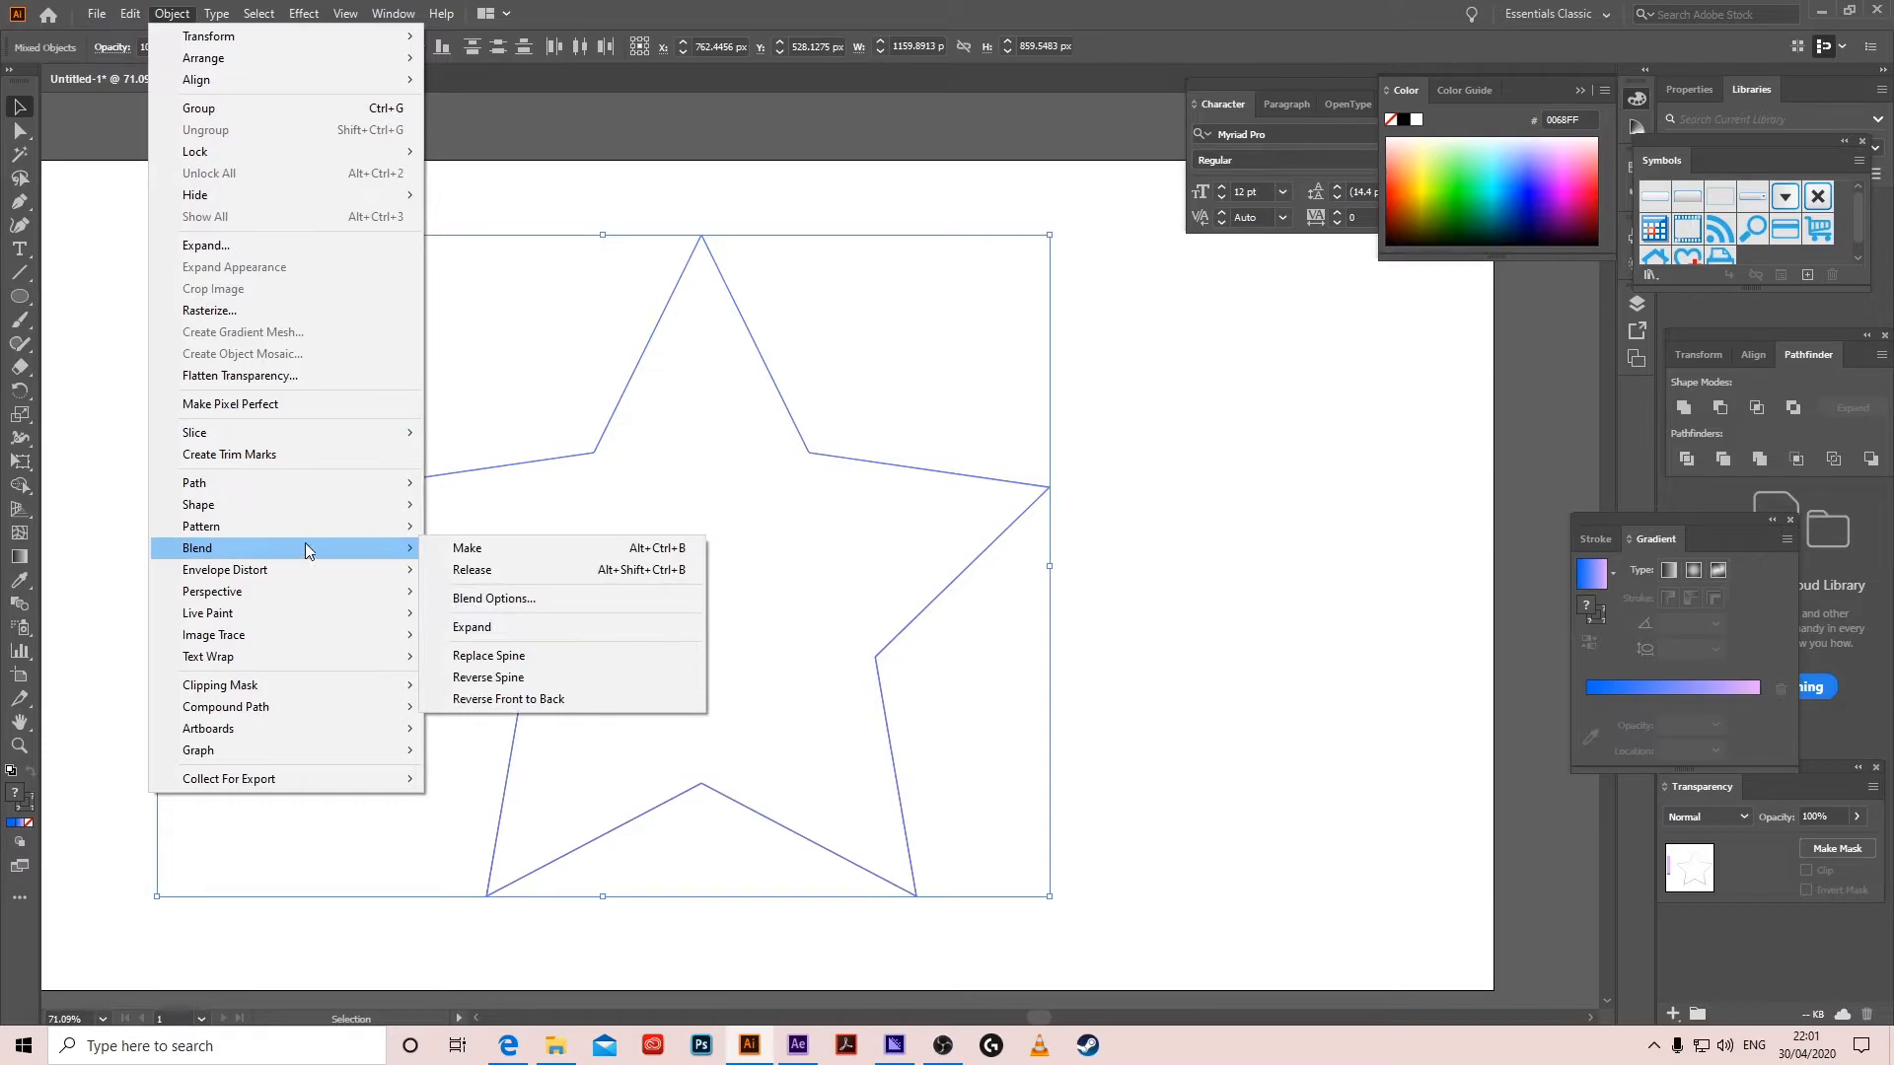
# Replace the blend's spine with the star path and expand the resulting blue-violet star into a group
pyautogui.click(468, 548)
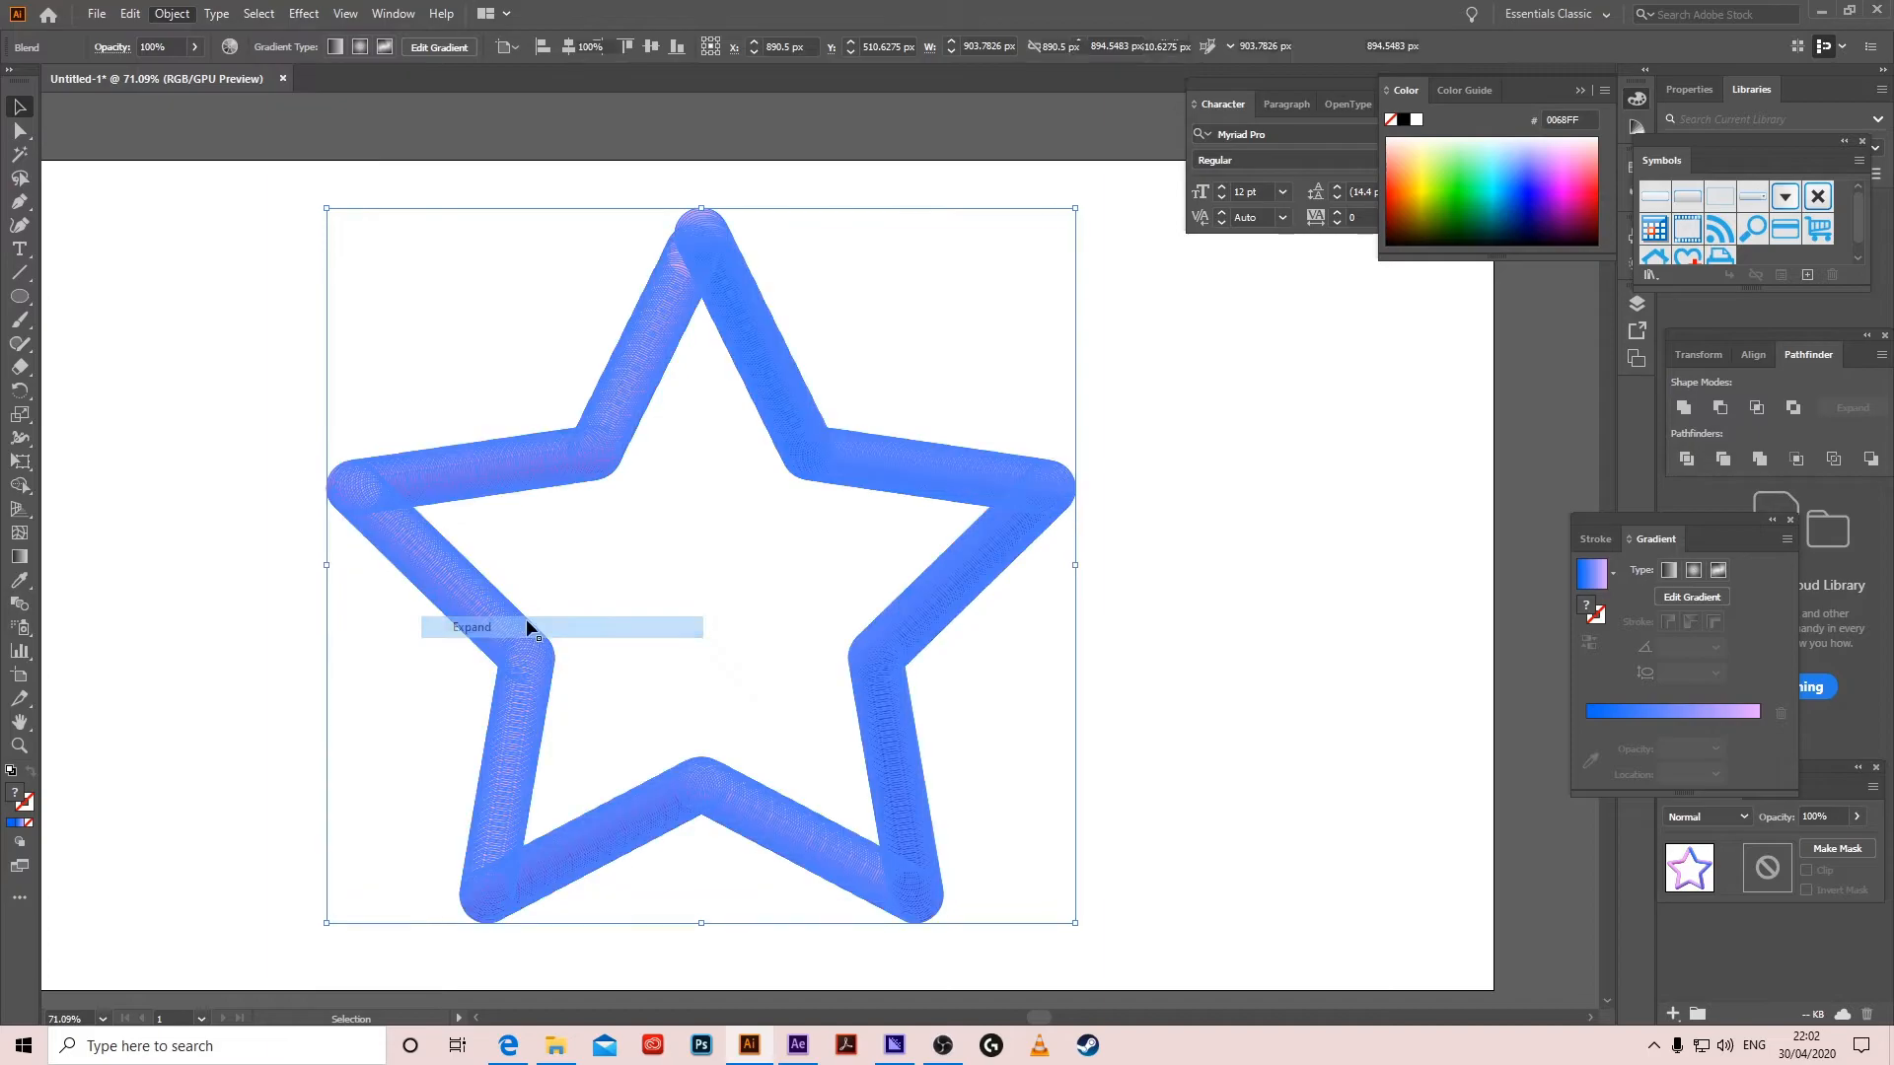
pyautogui.click(471, 627)
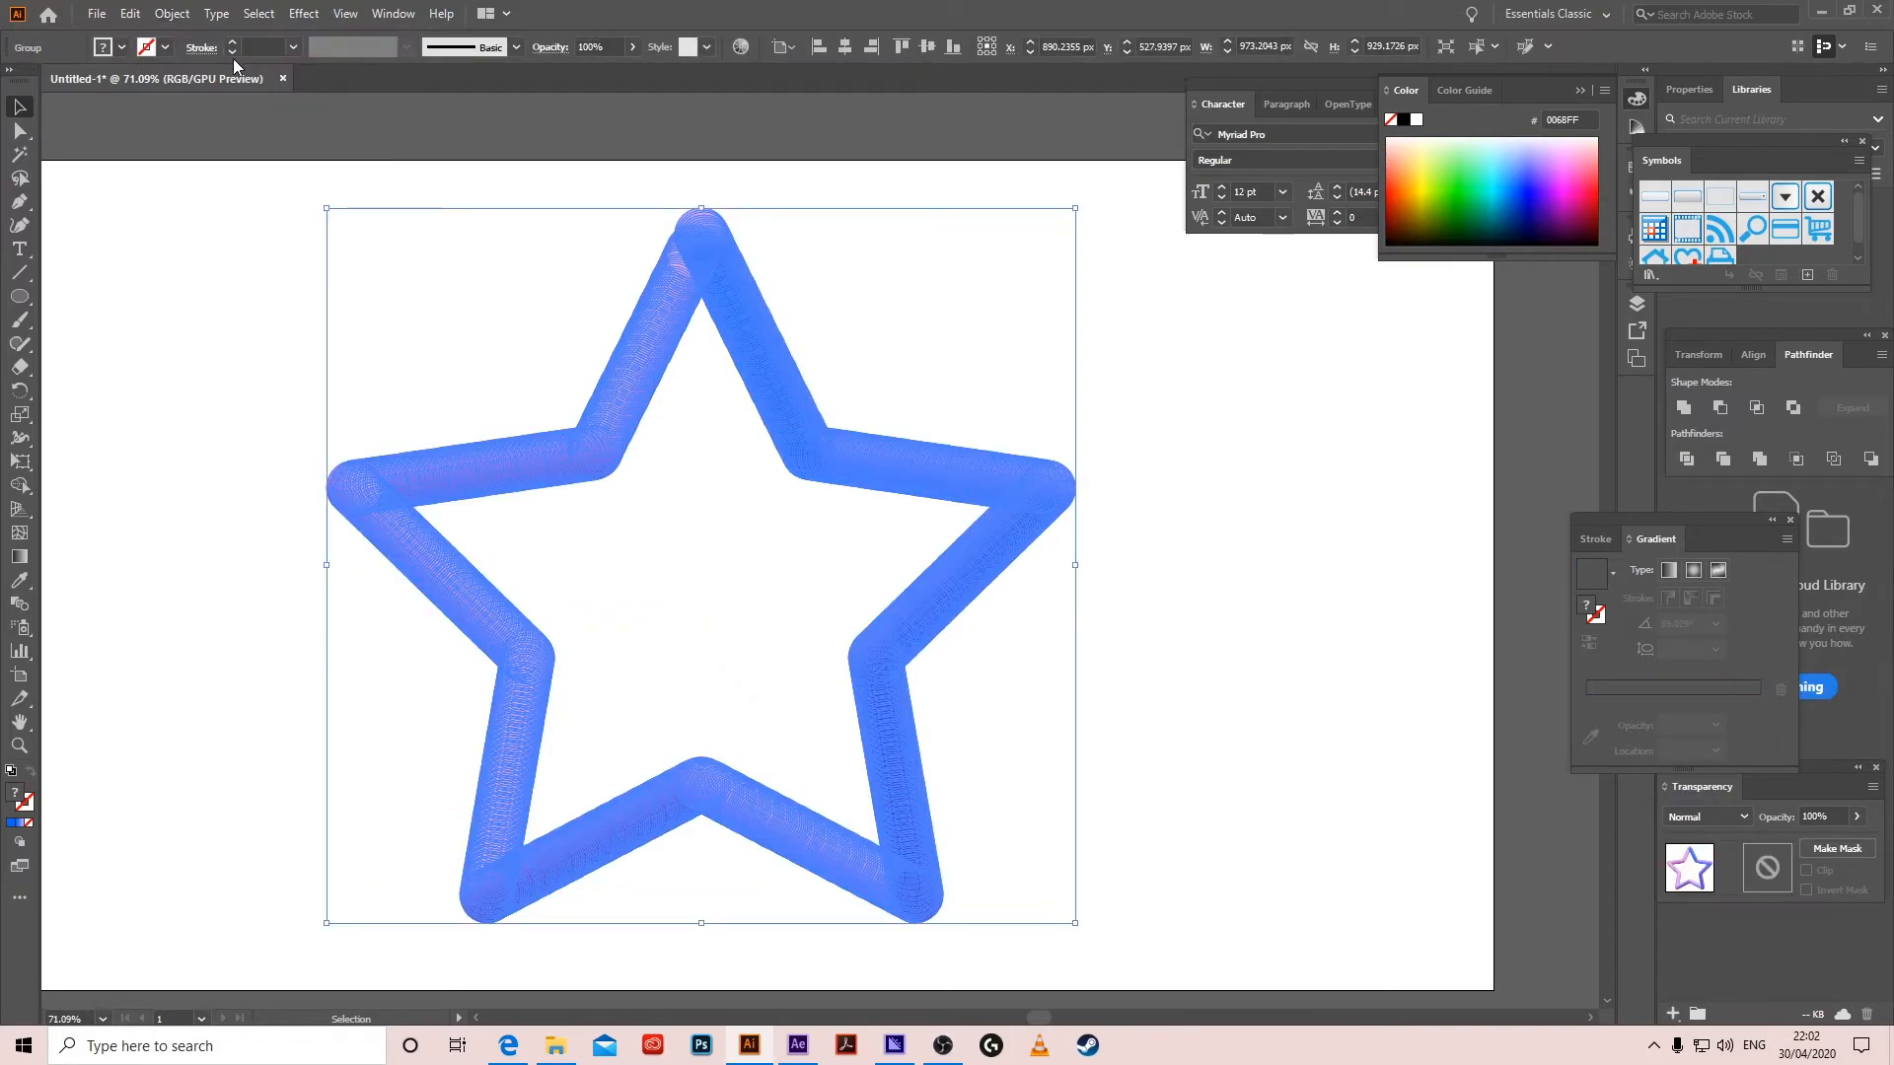
pyautogui.click(303, 13)
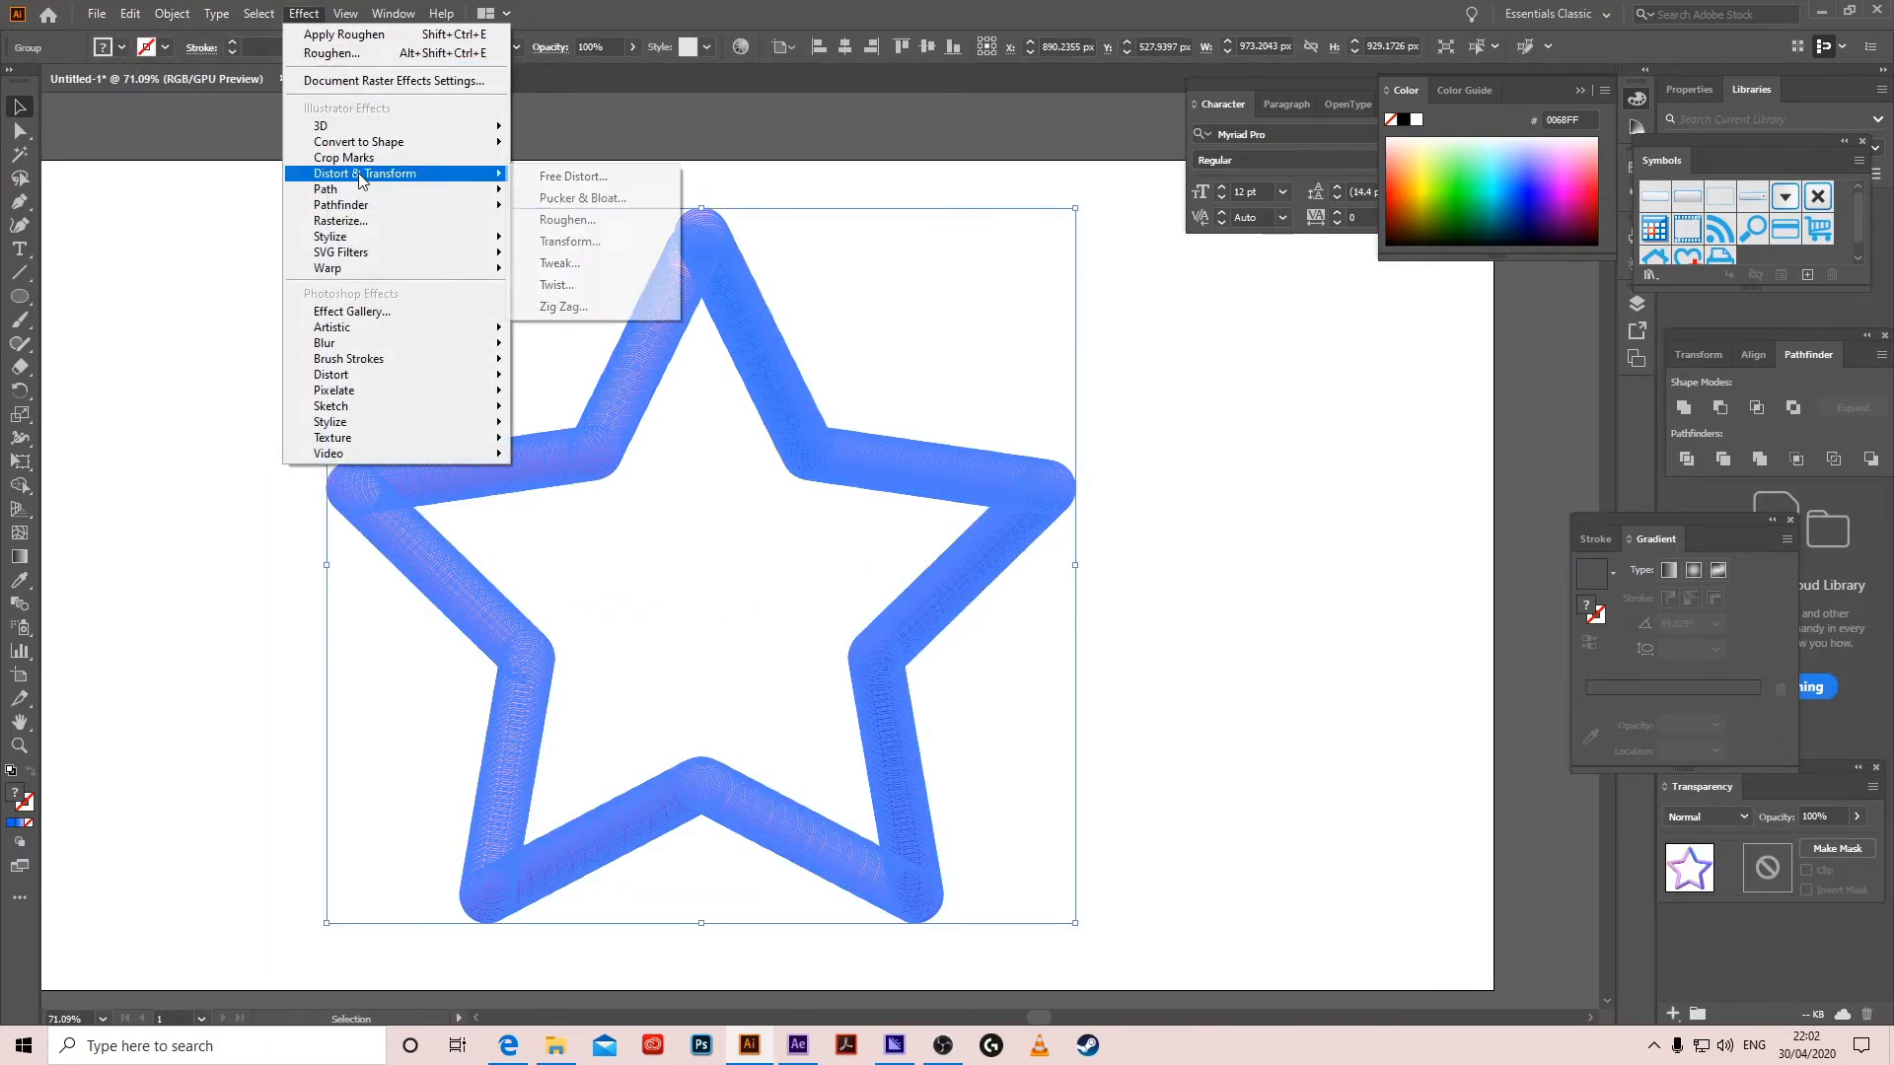
# Apply a Roughen effect with Size 82% and Detail 83/in to give the star a furry edge
pyautogui.click(566, 220)
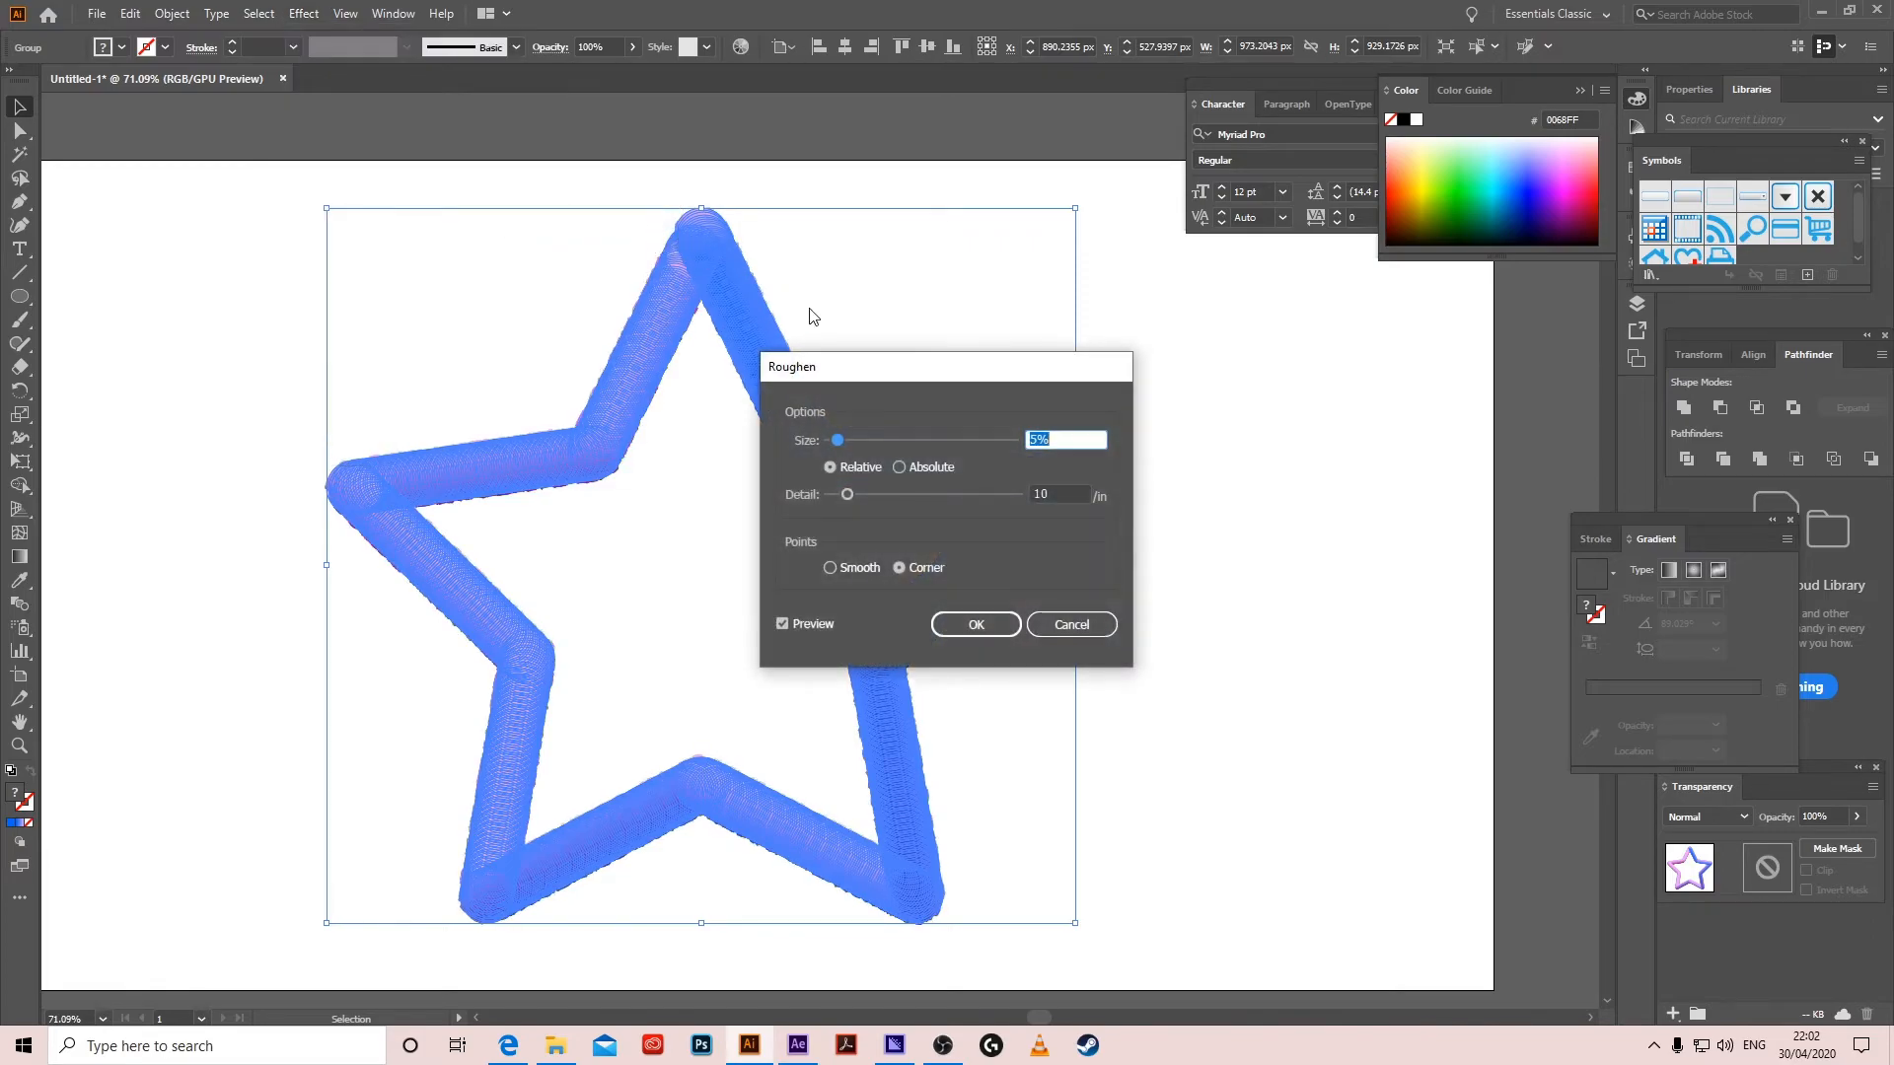
pyautogui.moveTo(838, 440); pyautogui.dragTo(978, 440)
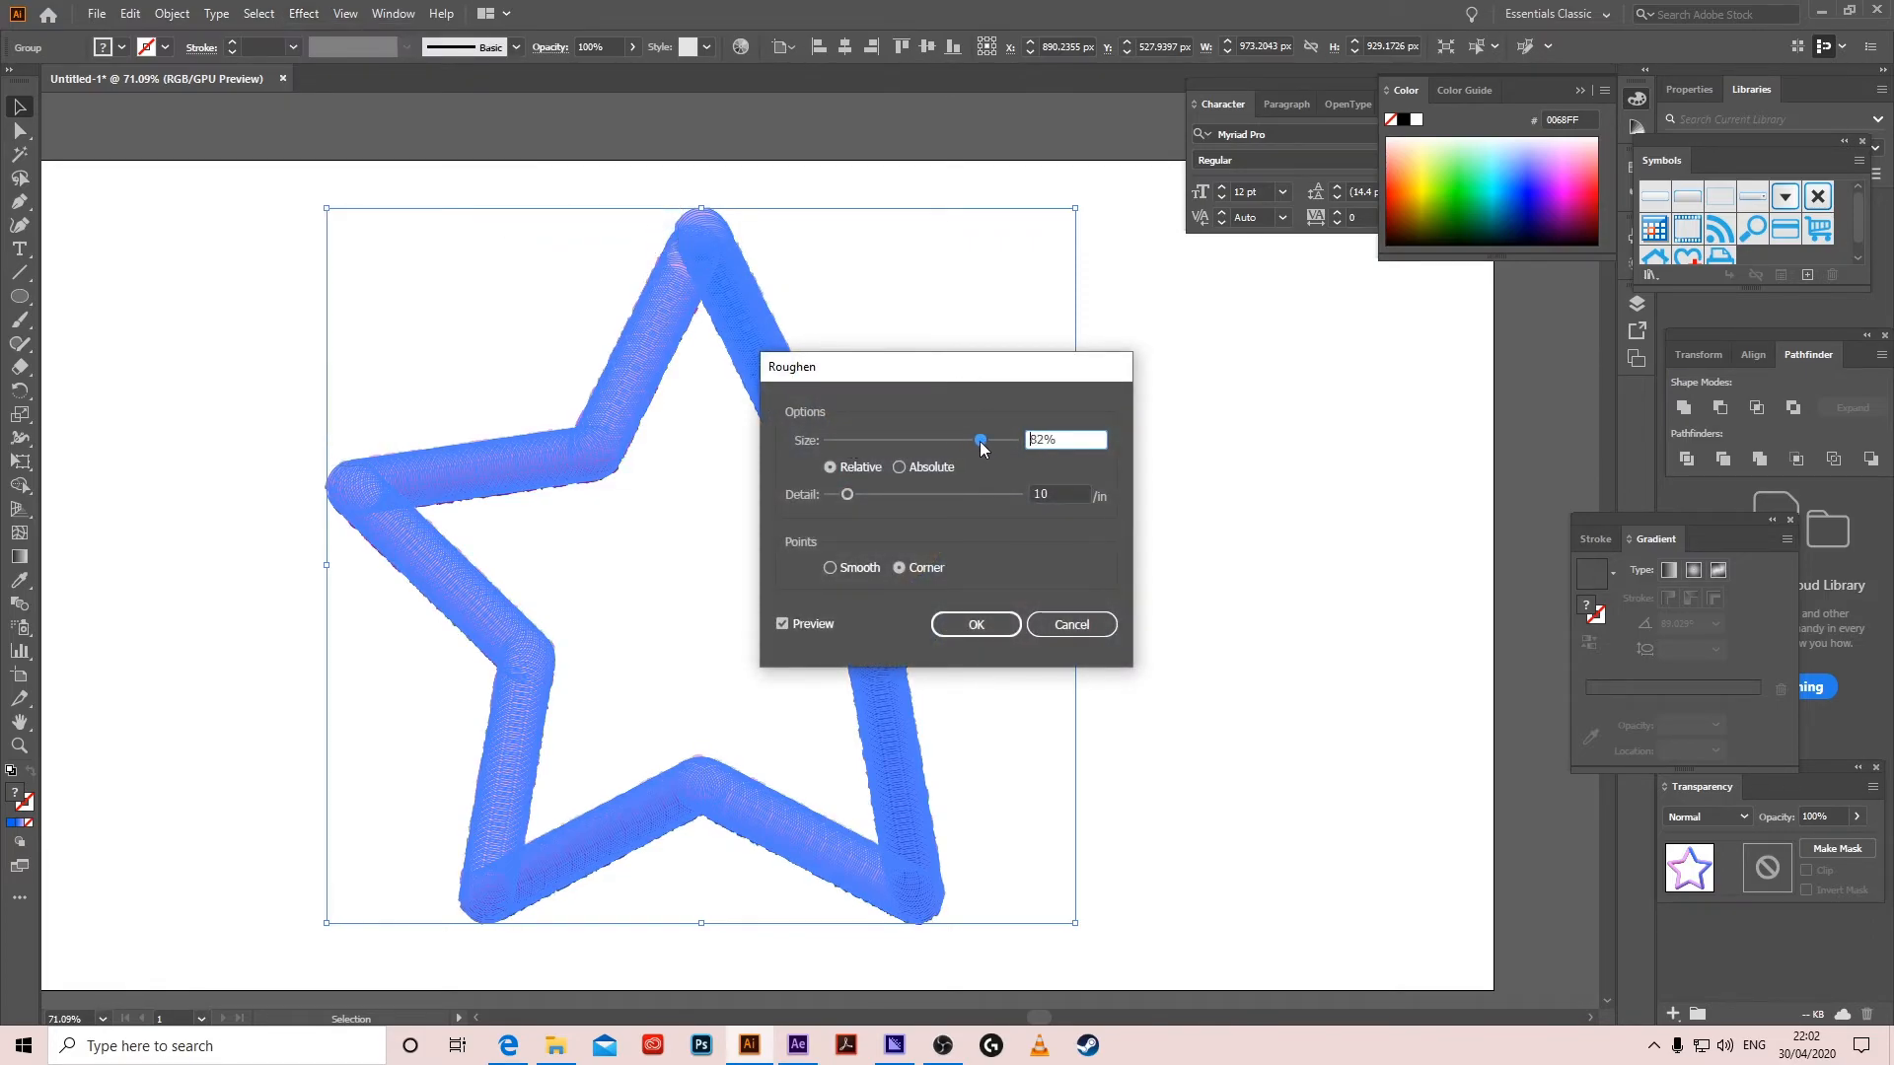
pyautogui.moveTo(845, 495); pyautogui.dragTo(995, 494)
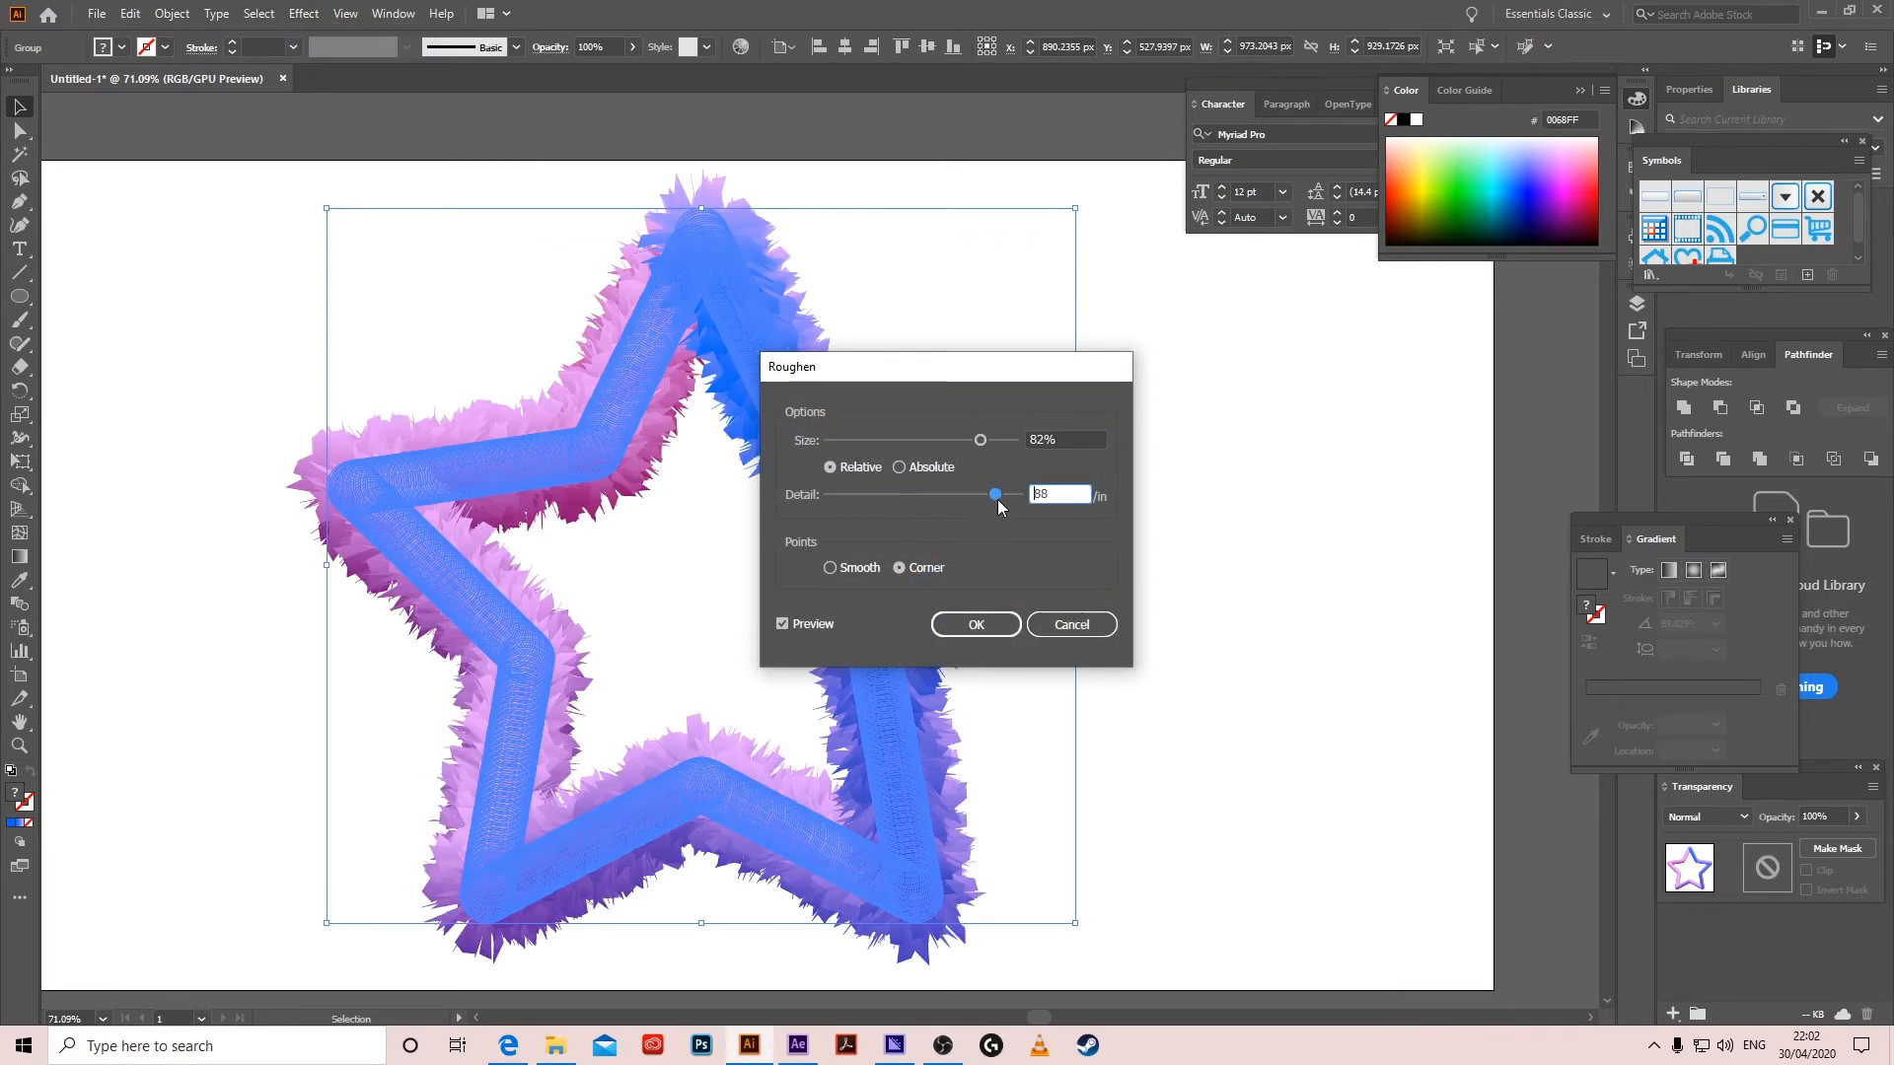
pyautogui.moveTo(994, 494); pyautogui.dragTo(984, 494)
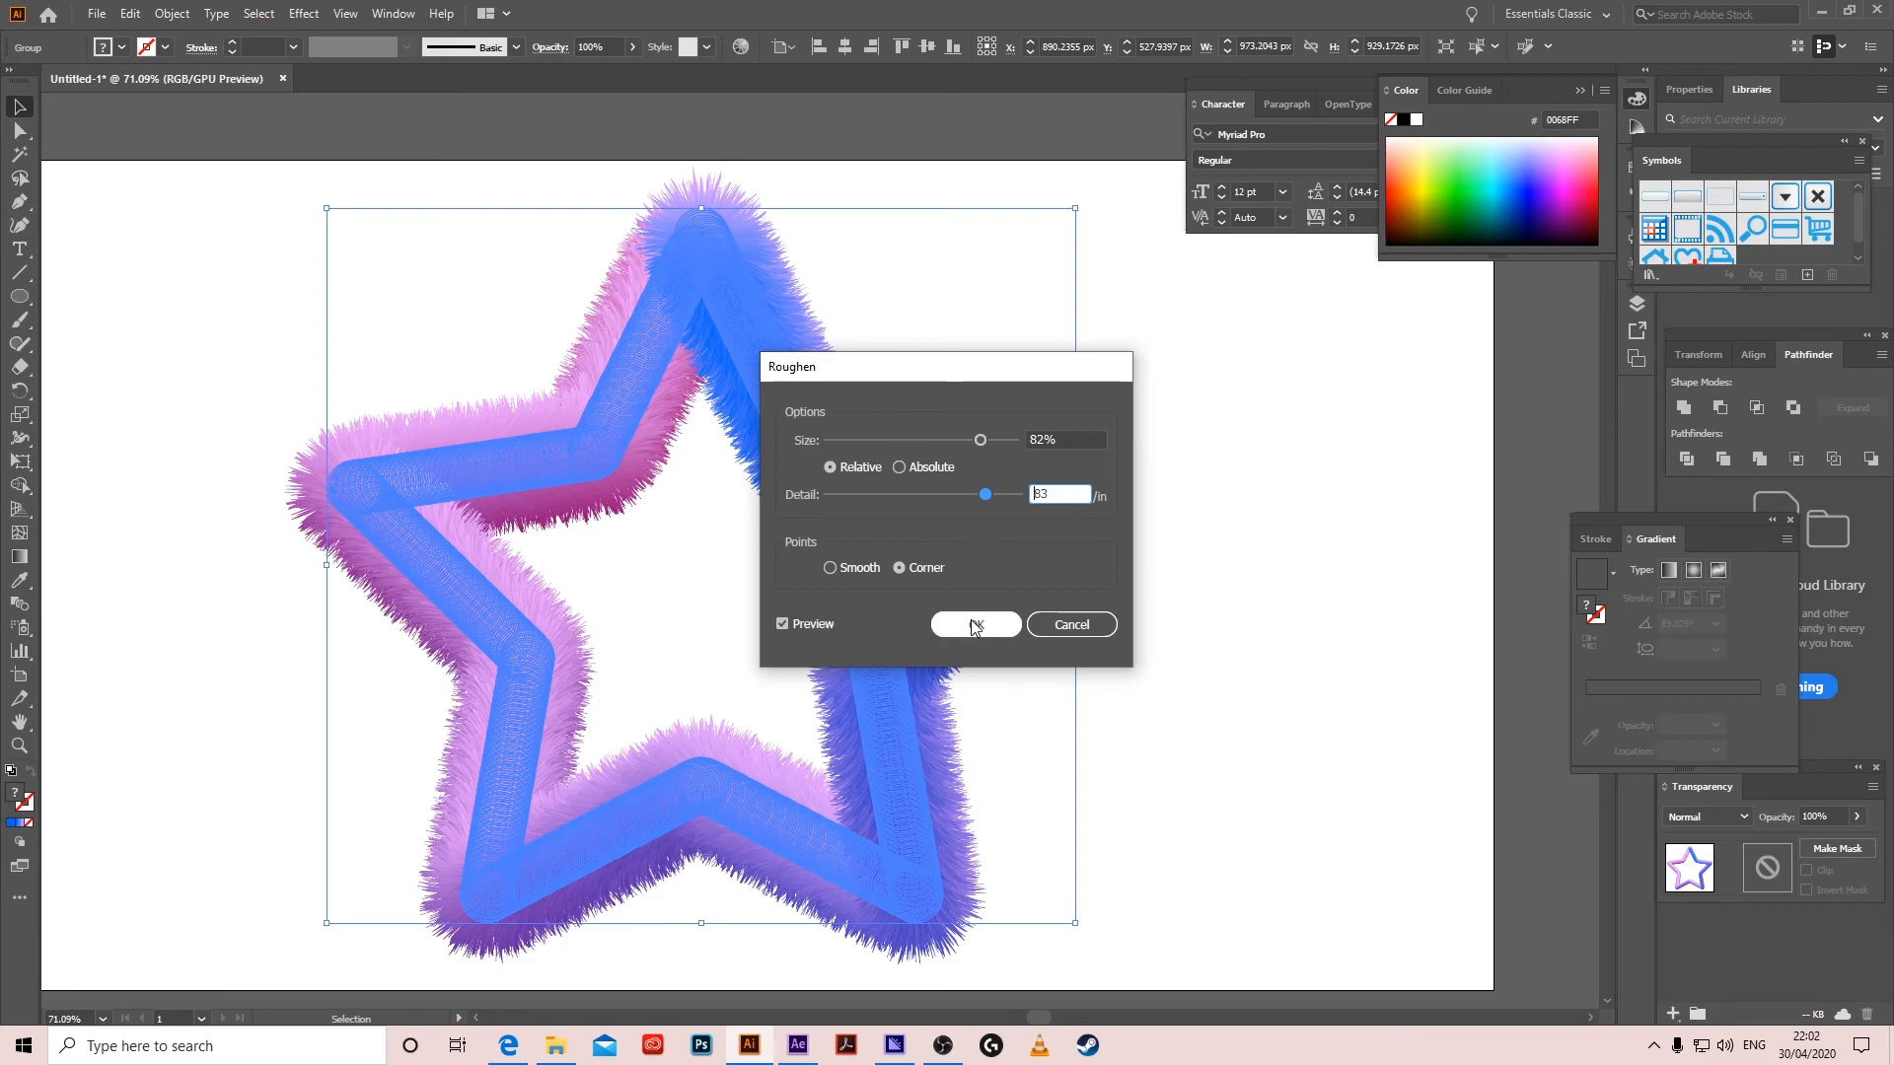
pyautogui.click(974, 624)
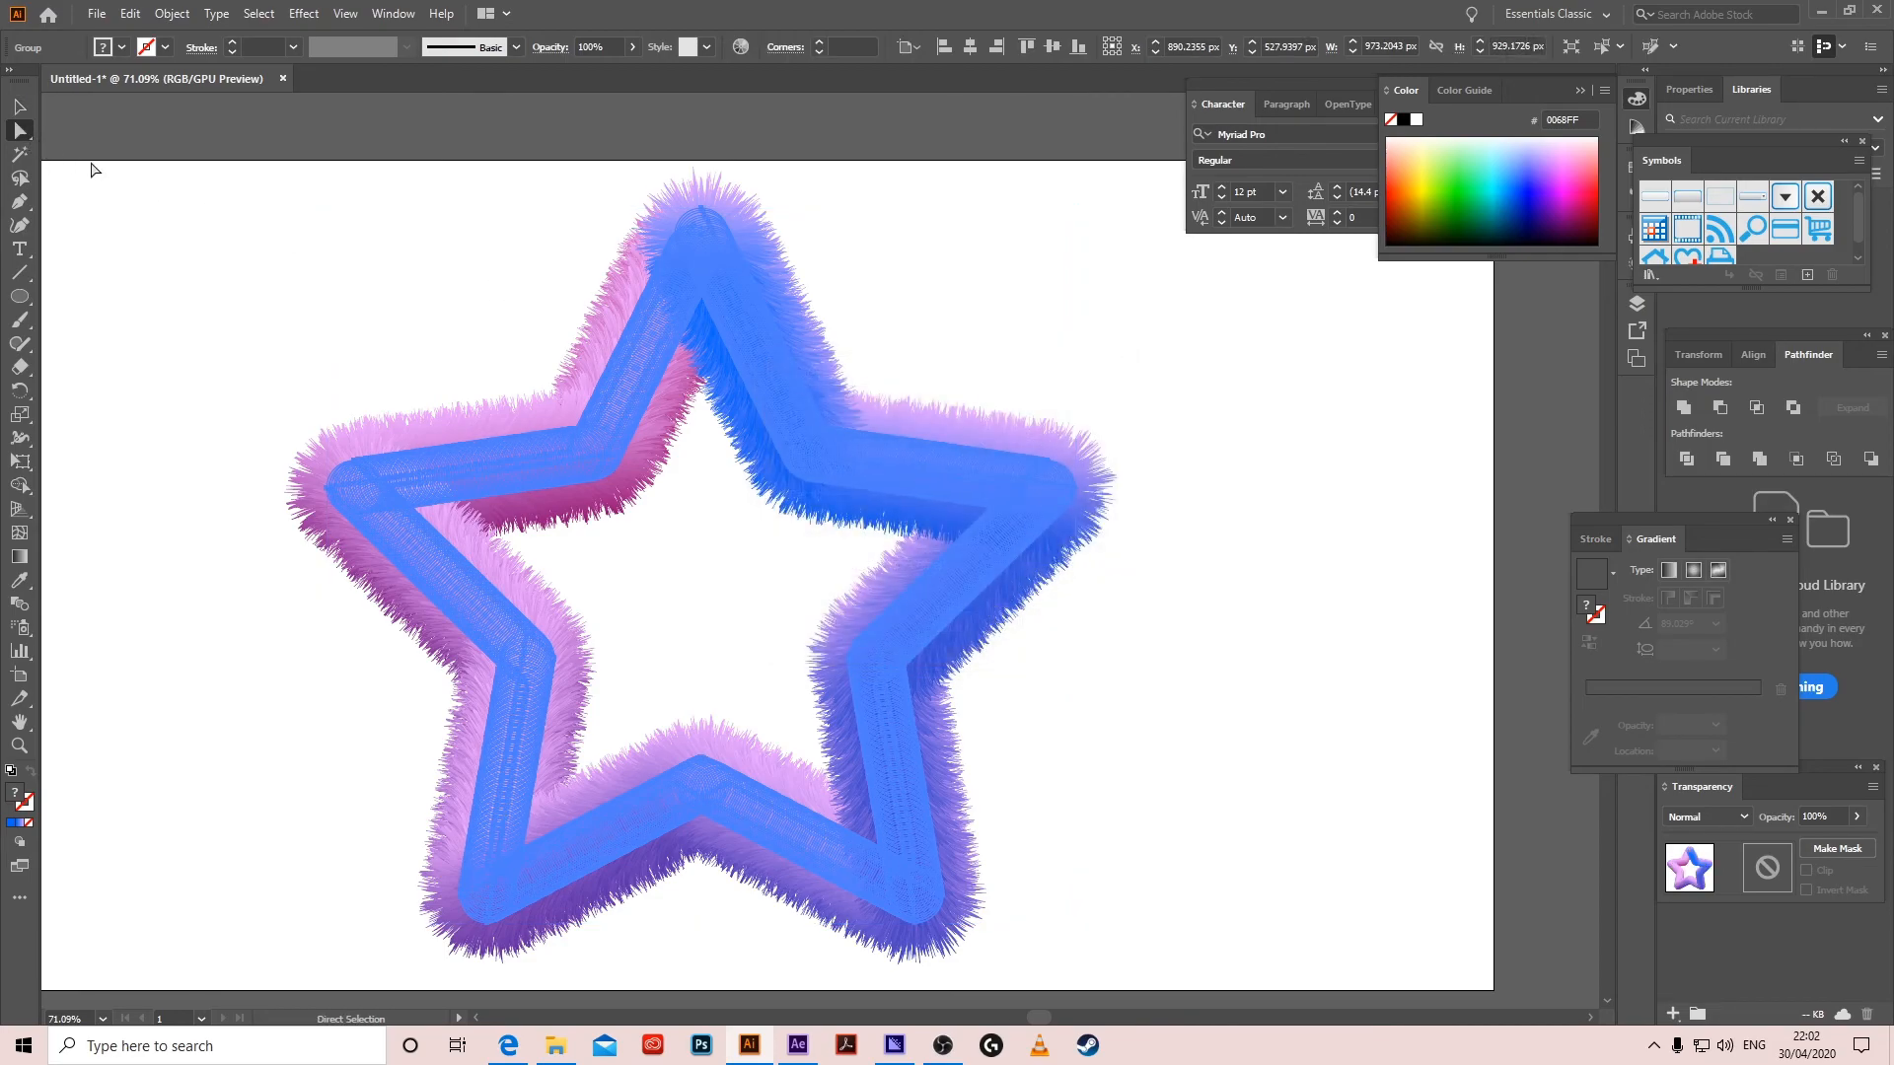